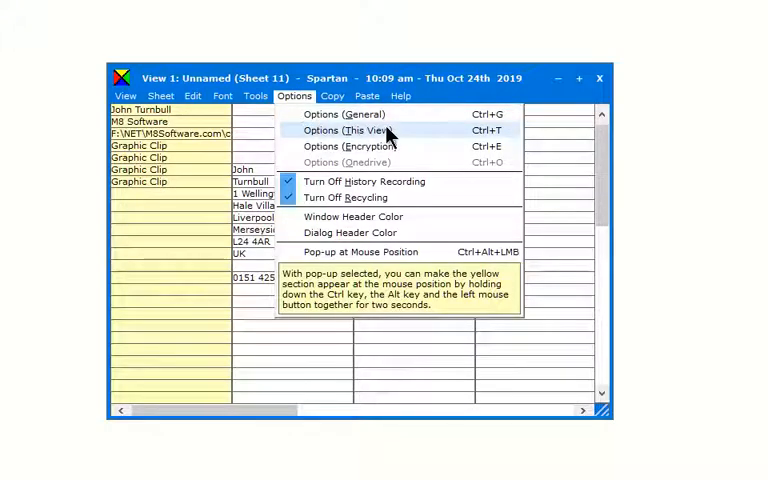
- Open this view's Options and show the form-filling buttons explanation
{"action": "left_click", "coordinate": [350, 130]}
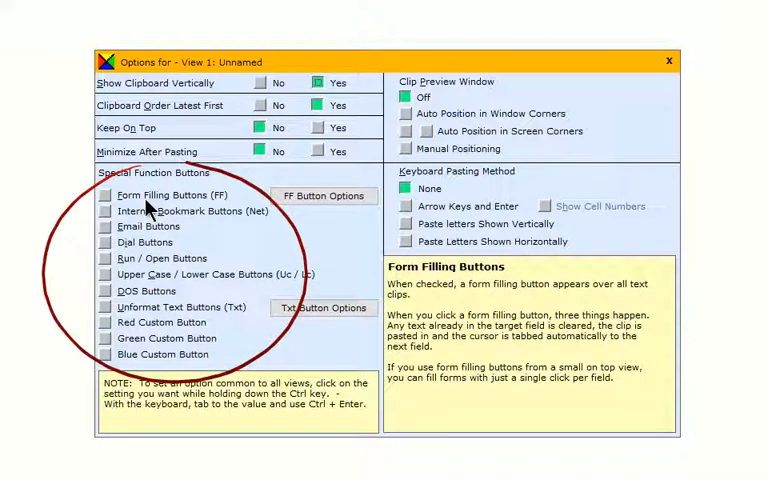
{"action": "left_click", "coordinate": [106, 194]}
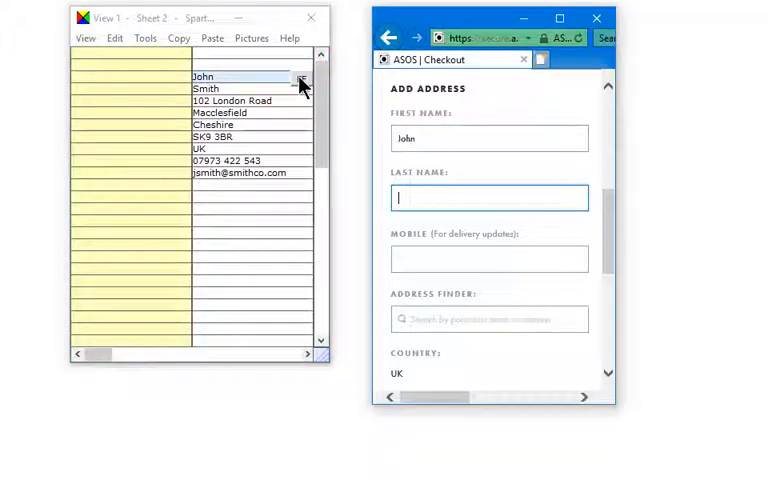
- Fill the checkout form's first name field with 'John' using an FF button
{"action": "left_click", "coordinate": [240, 88]}
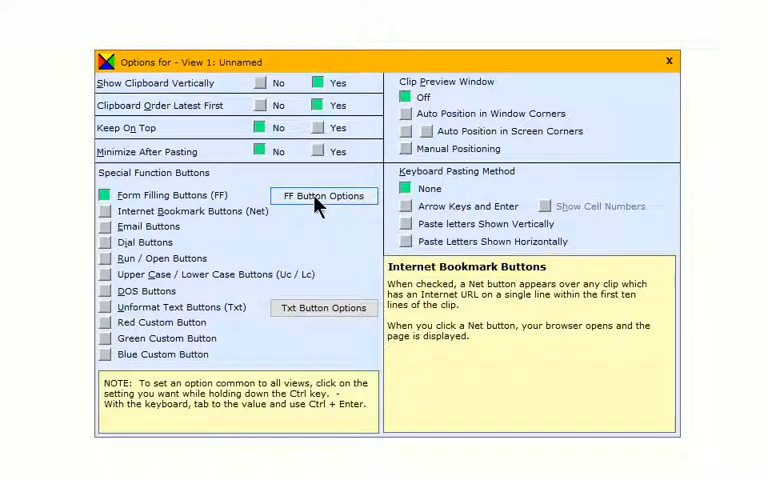
- Open FF Button Options, then fill the target field with 'Merseyside'
{"action": "left_click", "coordinate": [322, 195]}
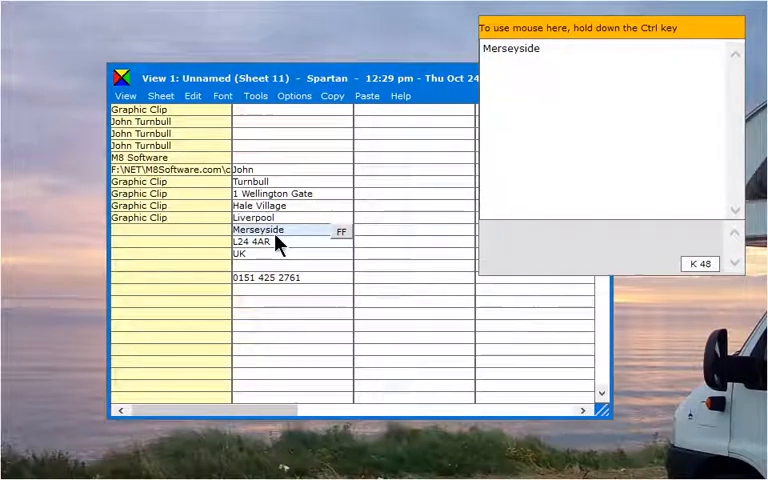
{"action": "left_click", "coordinate": [262, 241]}
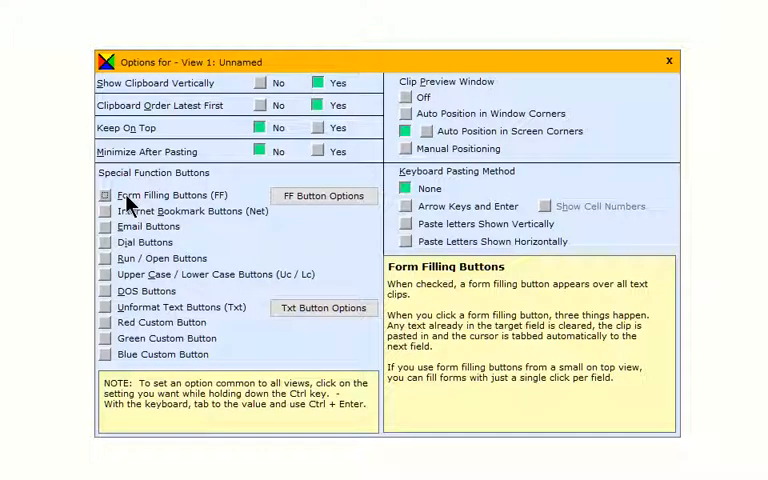
- Swap form-filling buttons for email buttons and close the view settings
{"action": "left_click", "coordinate": [106, 211]}
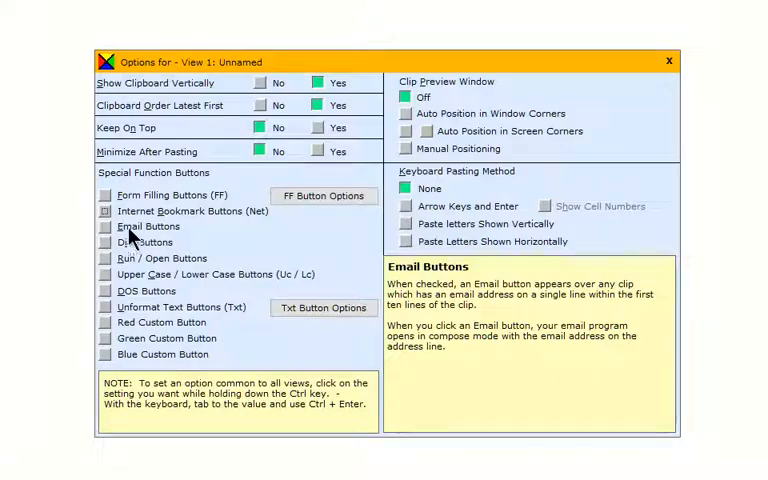
{"action": "left_click", "coordinate": [106, 226]}
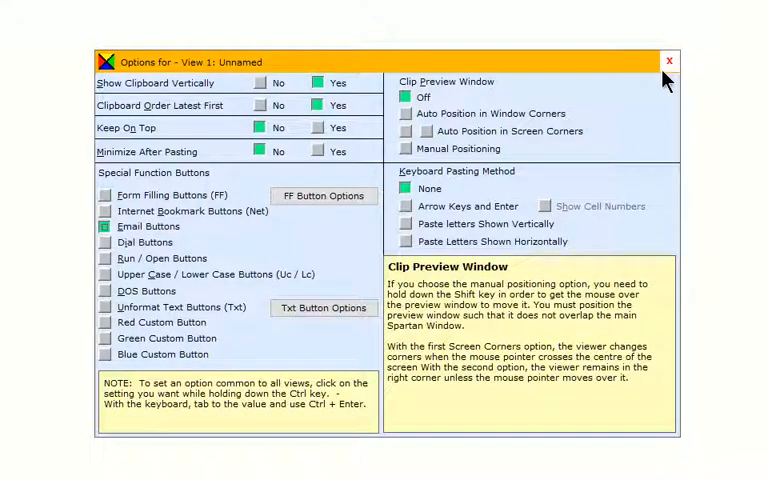
{"action": "left_click", "coordinate": [668, 60]}
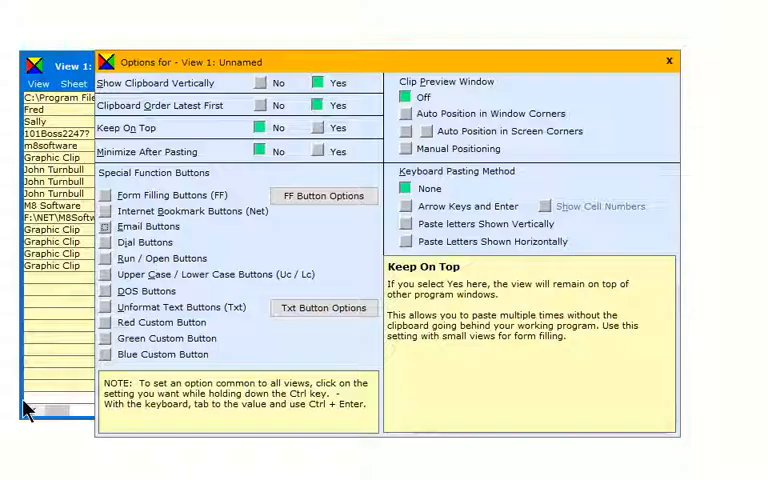
{"action": "mouse_move", "coordinate": [162, 271]}
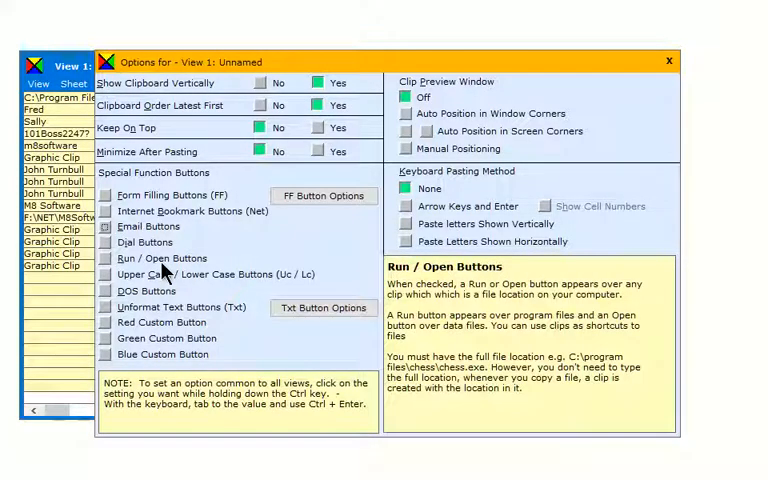
- Enable Run / Open buttons for file-location clips and close the settings
{"action": "left_click", "coordinate": [106, 258]}
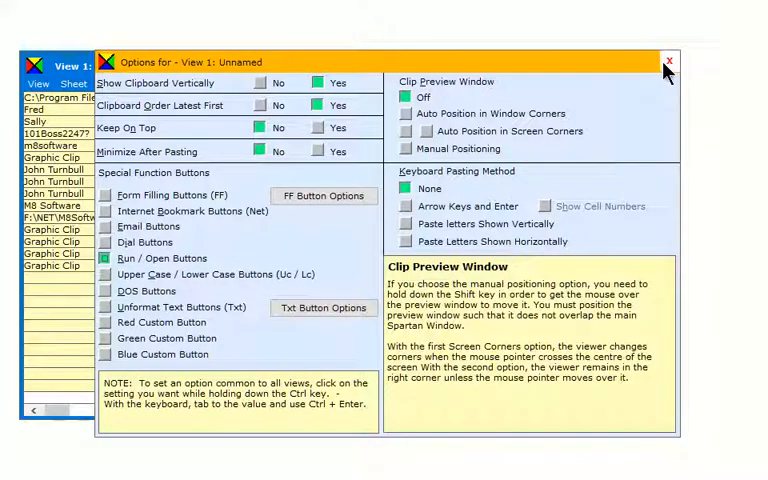
{"action": "left_click", "coordinate": [668, 62]}
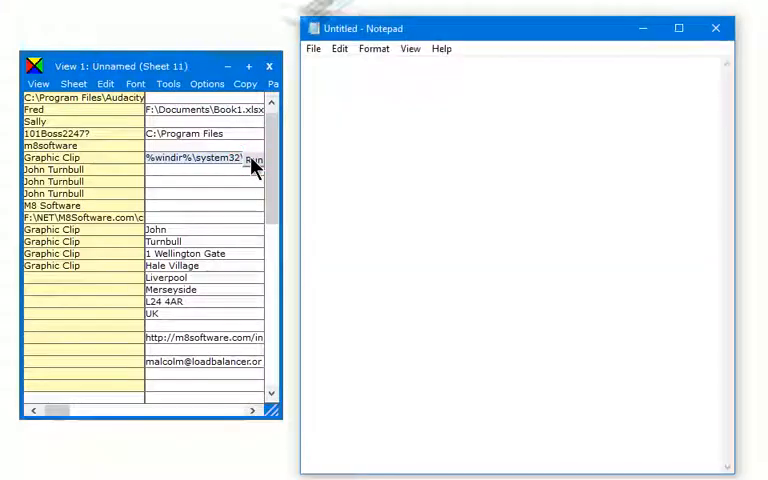
{"action": "mouse_move", "coordinate": [712, 28]}
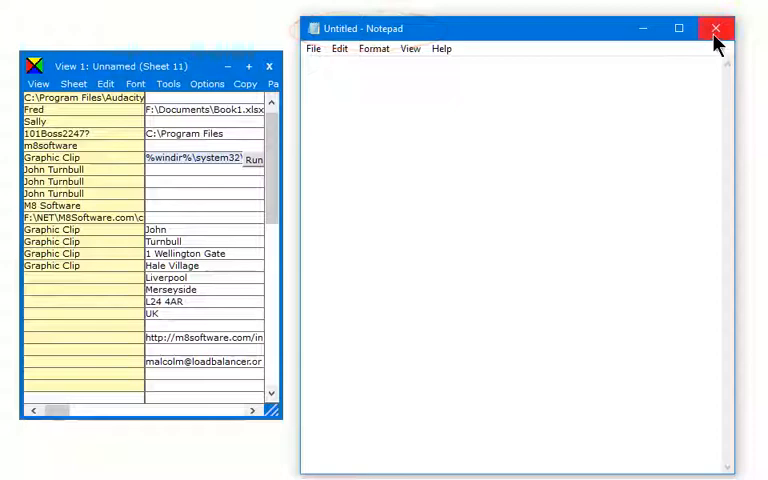
- Close Notepad, open and close C:\Program Files, then open Book1.xlsx from its clip
{"action": "left_click", "coordinate": [716, 22]}
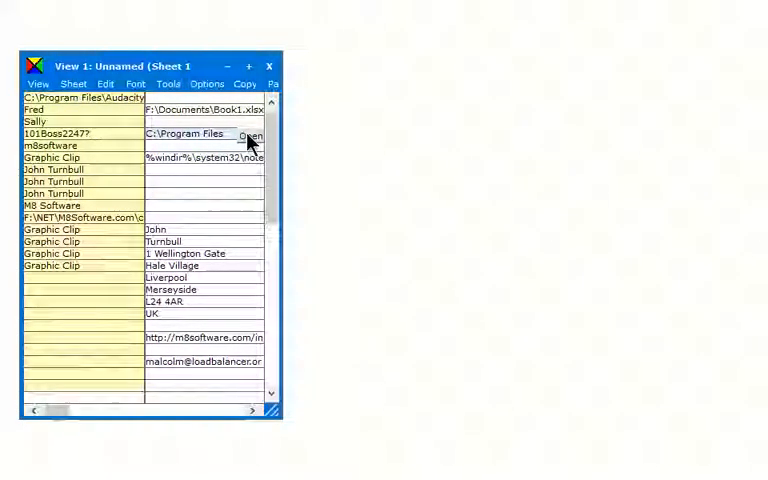
{"action": "left_click", "coordinate": [251, 135]}
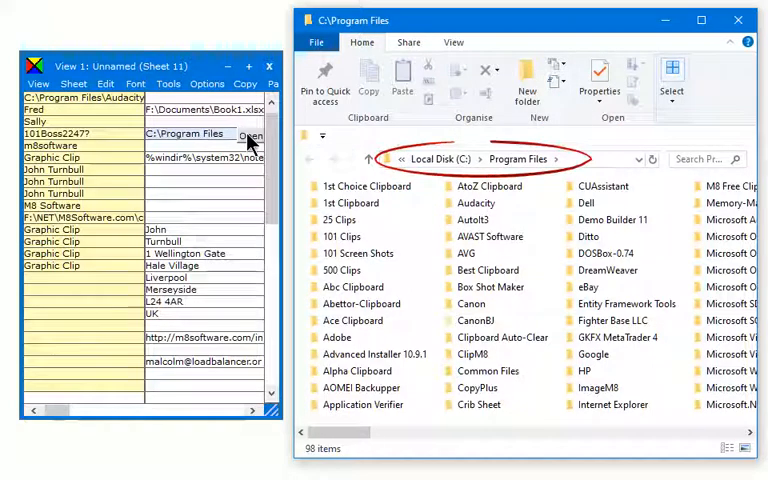
{"action": "mouse_move", "coordinate": [739, 16]}
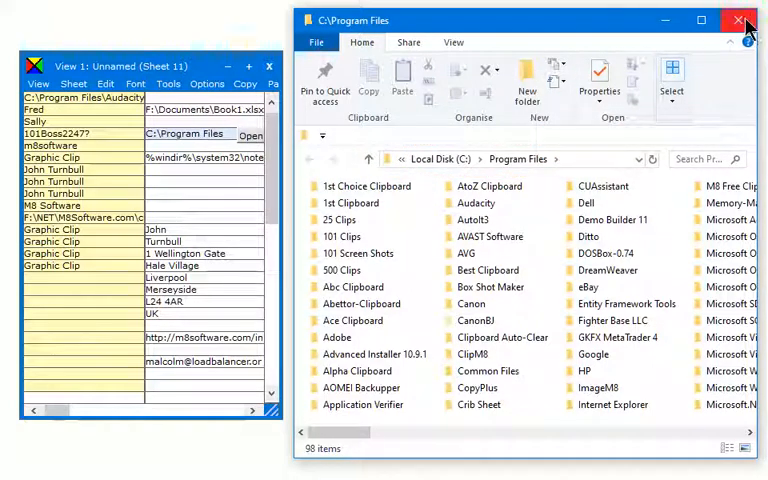
{"action": "left_click", "coordinate": [738, 18]}
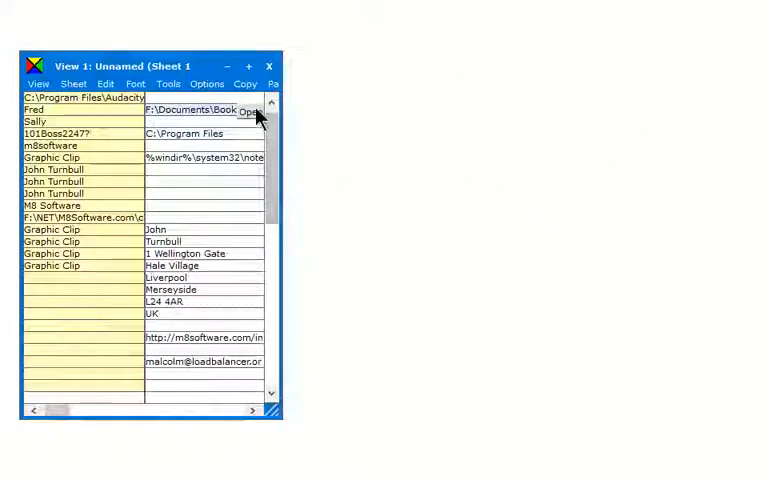
{"action": "left_click", "coordinate": [248, 110]}
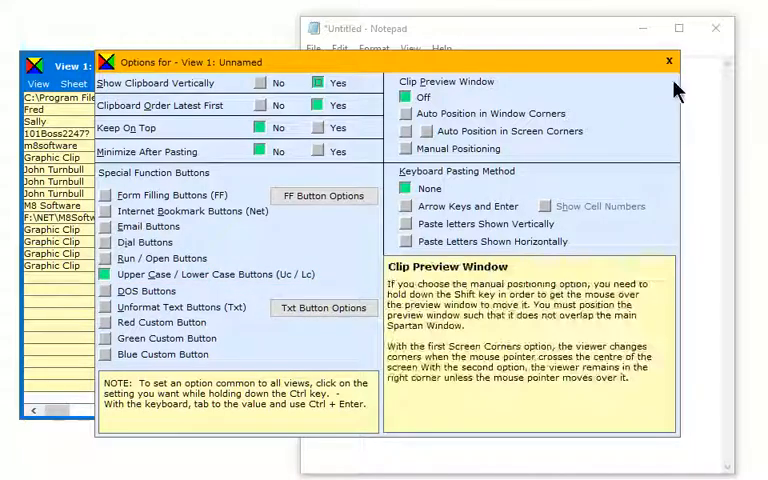
- Close the view settings with Upper Case / Lower Case buttons enabled
{"action": "left_click", "coordinate": [665, 62]}
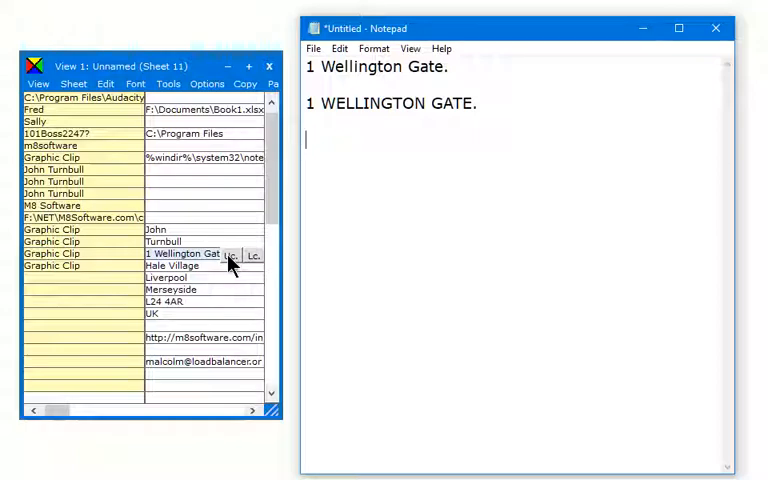
- Paste the '1 Wellington Gate' clip into Notepad with the case buttons
{"action": "left_click", "coordinate": [252, 256]}
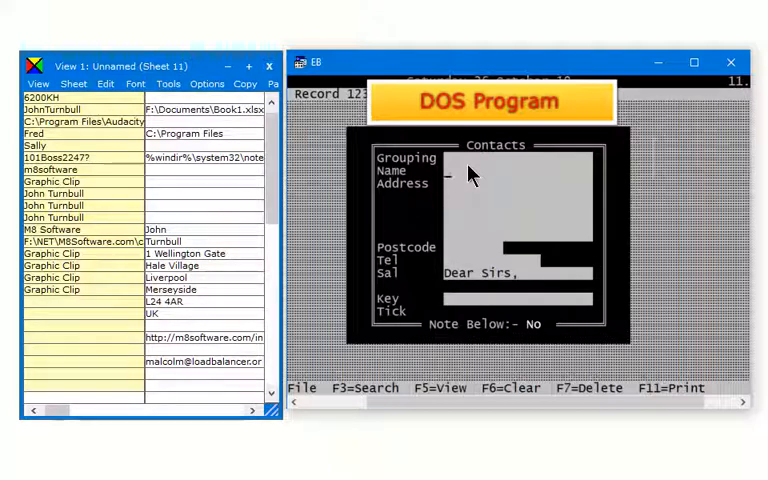
{"action": "mouse_move", "coordinate": [207, 197]}
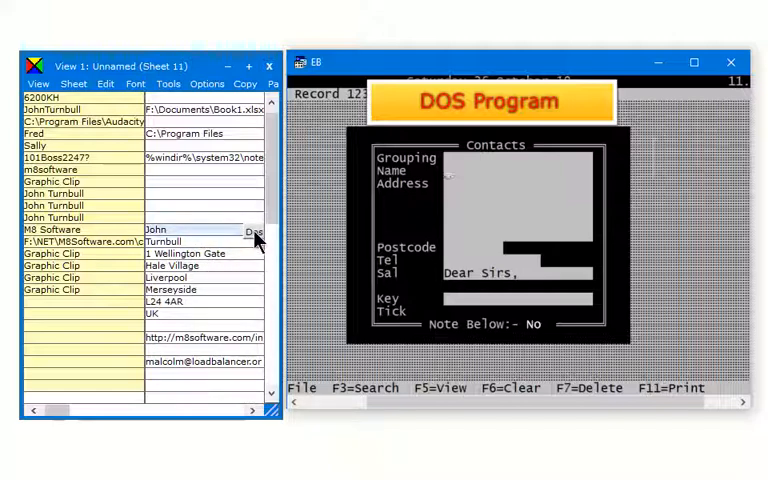
- Type 'John' and tick Unformat Text Buttons (Txt) in the view options
{"action": "type", "text": "John"}
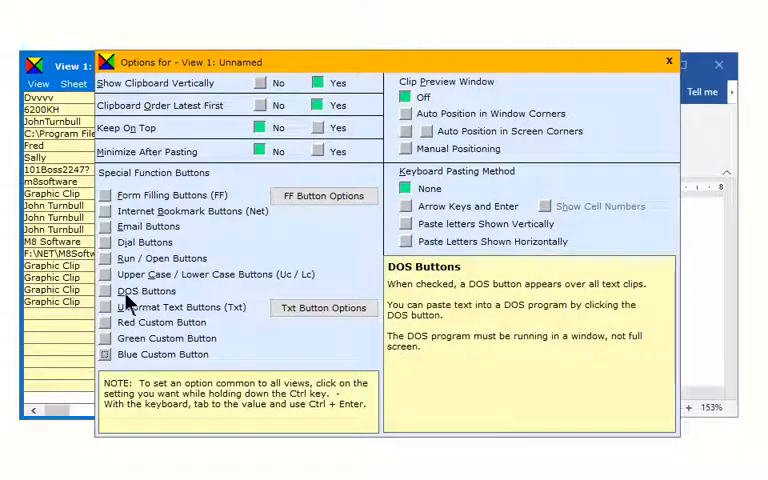
{"action": "left_click", "coordinate": [106, 307]}
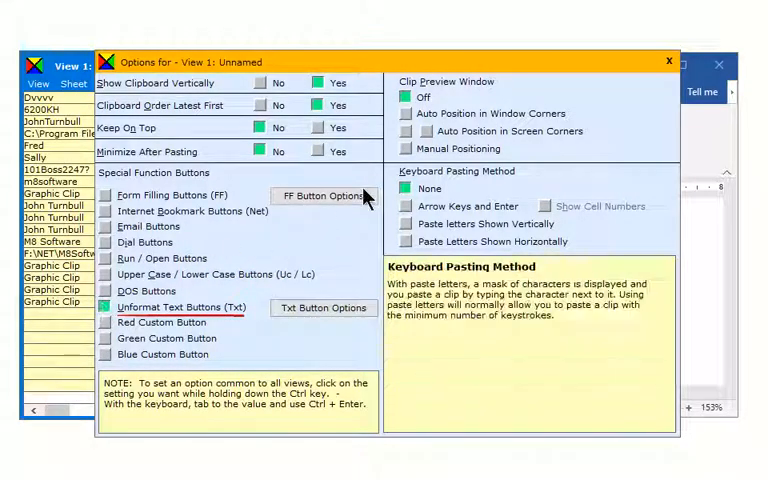
{"action": "left_click", "coordinate": [662, 57]}
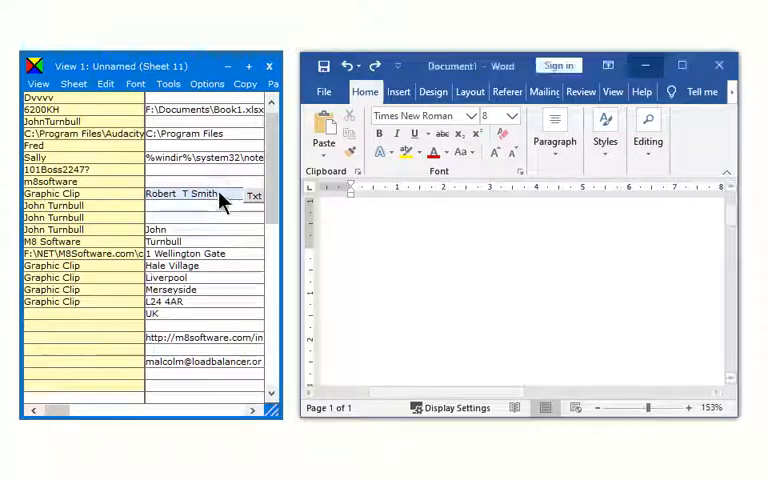
{"action": "key", "text": "ctrl+v"}
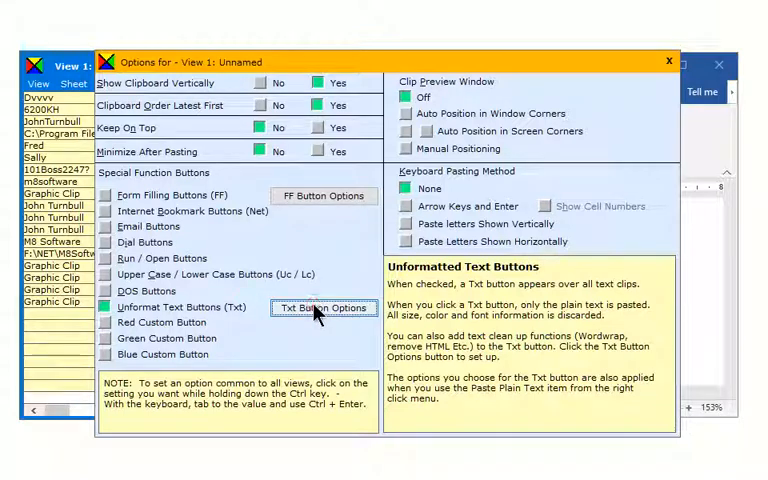
{"action": "left_click", "coordinate": [323, 307]}
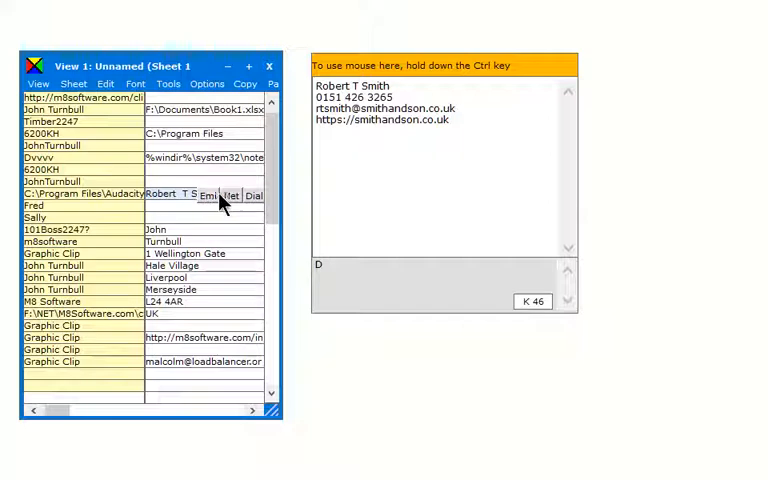
{"action": "mouse_move", "coordinate": [255, 197]}
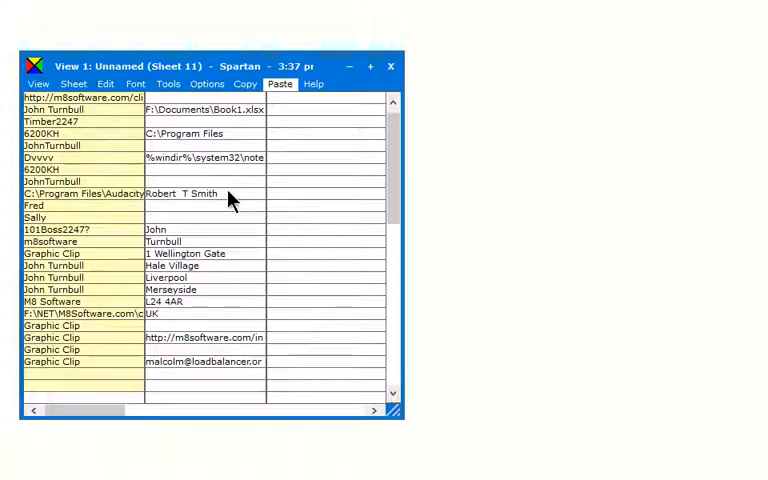
- Assign paste actions to red, green and blue buttons: next cell across, next line, add a space
{"action": "left_click", "coordinate": [280, 83]}
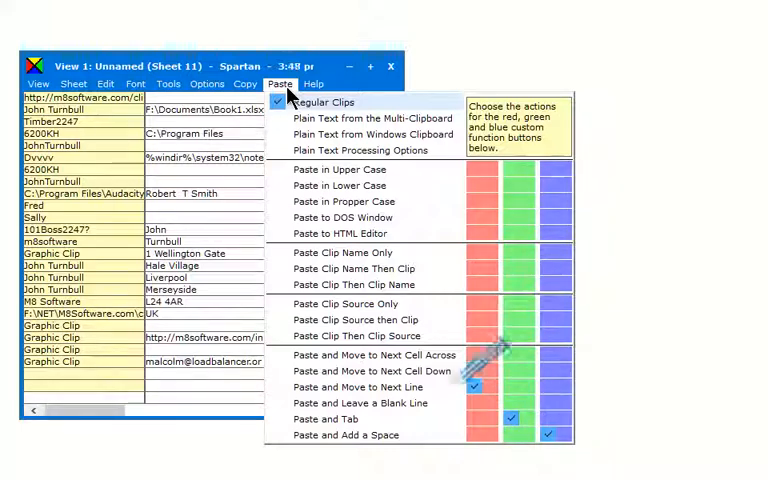
{"action": "left_click", "coordinate": [477, 387]}
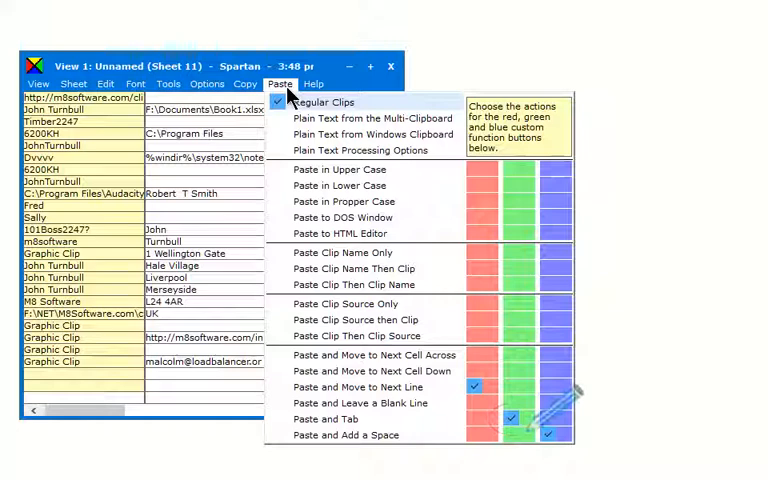
{"action": "left_click", "coordinate": [550, 435]}
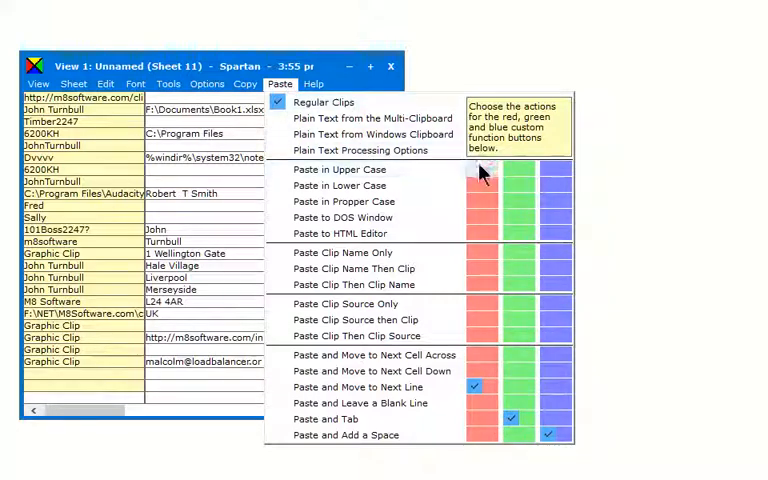
{"action": "left_click", "coordinate": [476, 169]}
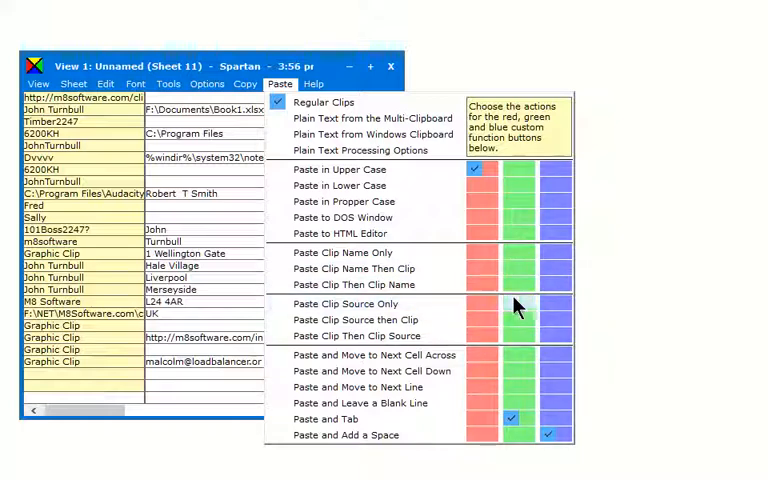
{"action": "left_click", "coordinate": [511, 304]}
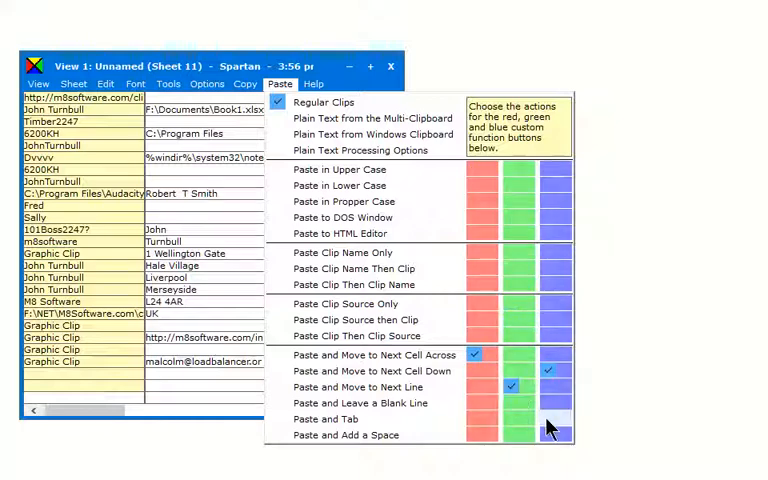
{"action": "left_click", "coordinate": [551, 433]}
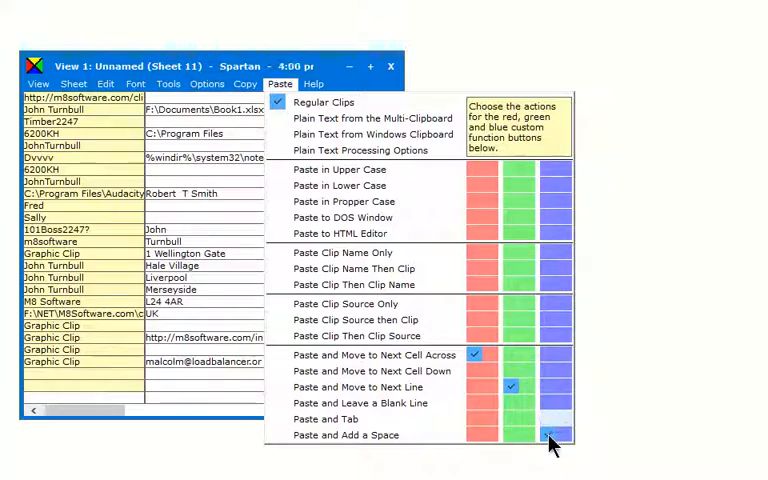
{"action": "left_click", "coordinate": [543, 435]}
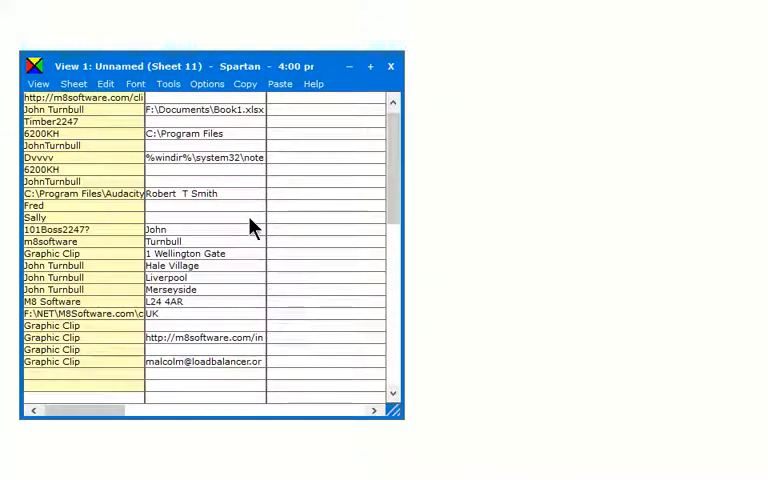
- Reopen the view options to review the red custom button's paste-and-move-across setting
{"action": "left_click", "coordinate": [207, 83]}
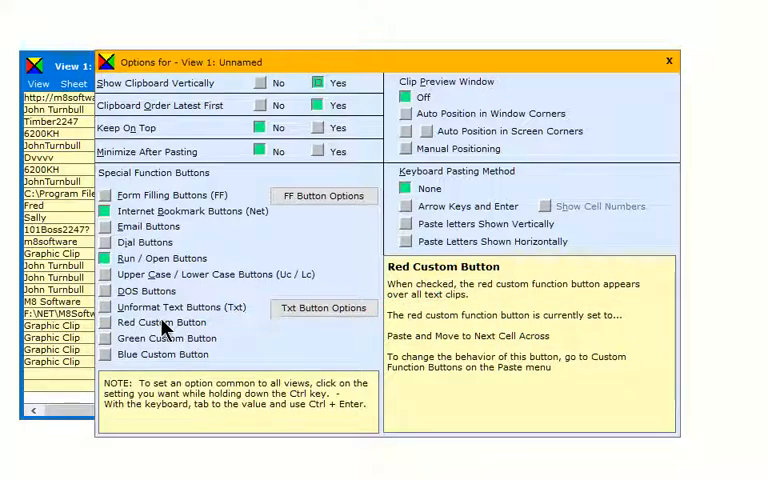
{"action": "mouse_move", "coordinate": [135, 338]}
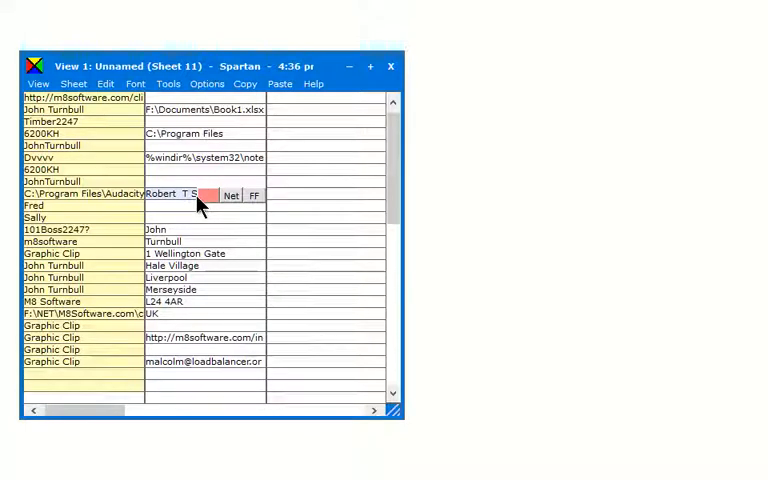
{"action": "left_click", "coordinate": [40, 84]}
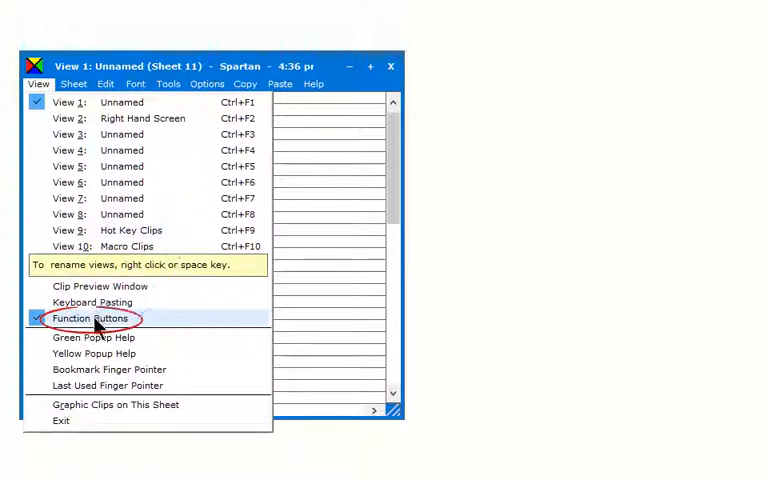
{"action": "left_click", "coordinate": [92, 318]}
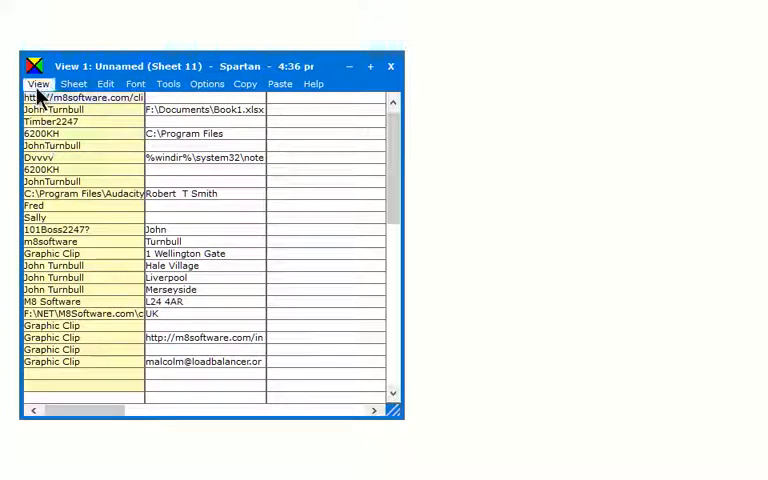
{"action": "left_click", "coordinate": [38, 83]}
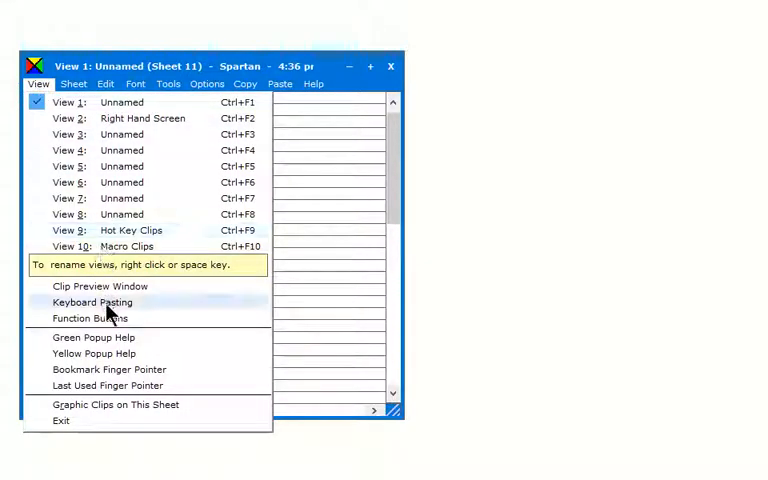
{"action": "left_click", "coordinate": [89, 302]}
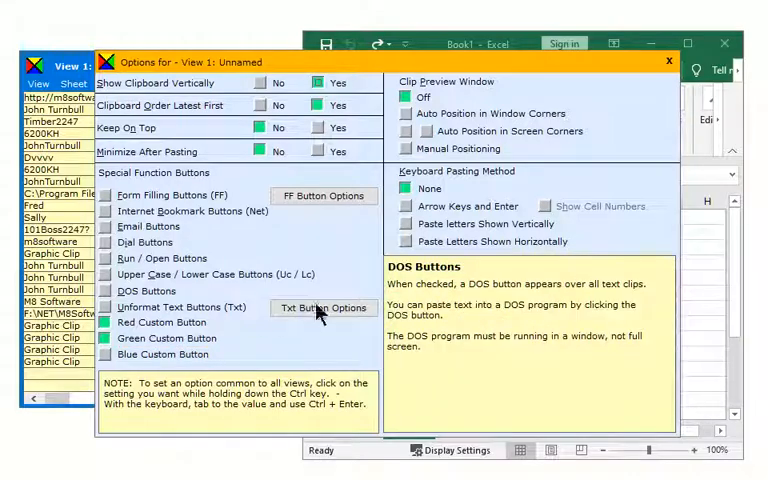
- Confirm the red and green custom button options, returning to the clips beside blank Excel
{"action": "left_click", "coordinate": [668, 62]}
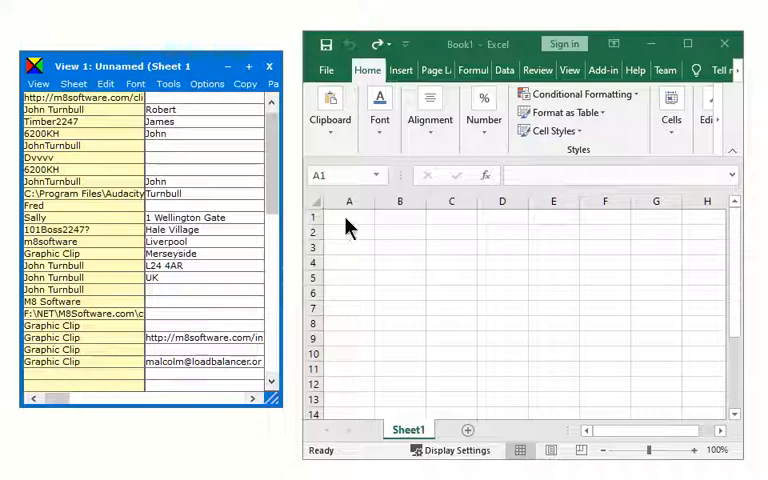